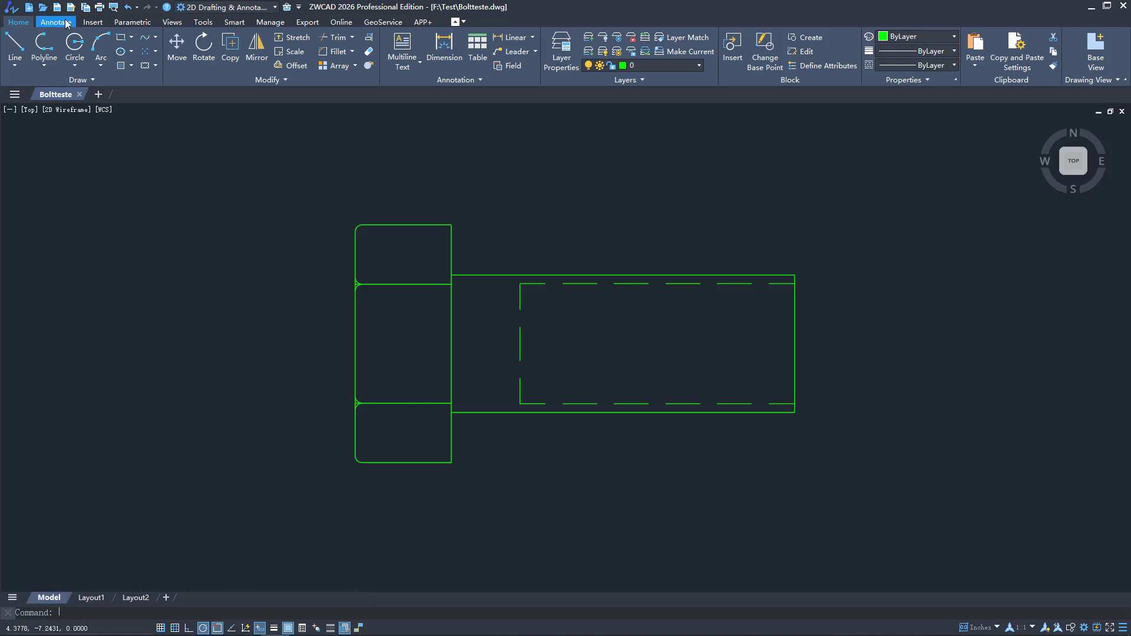
Step: Dimension the bolt head, shank, thread depth and fillet with dynamic dimensional constraints
left_click(132, 21)
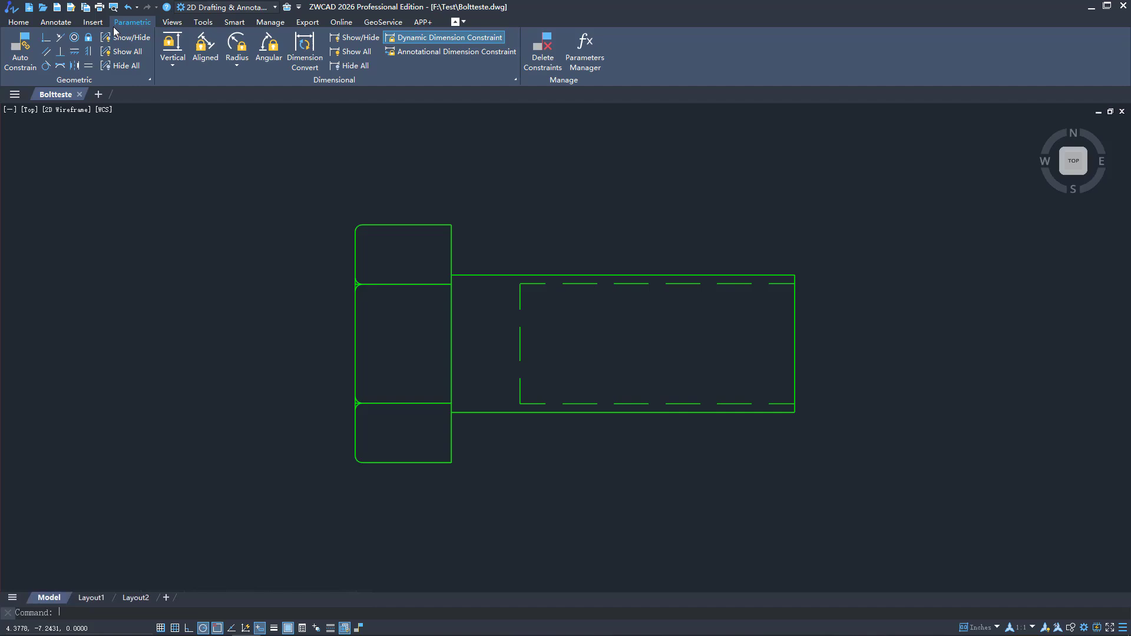
left_click(20, 51)
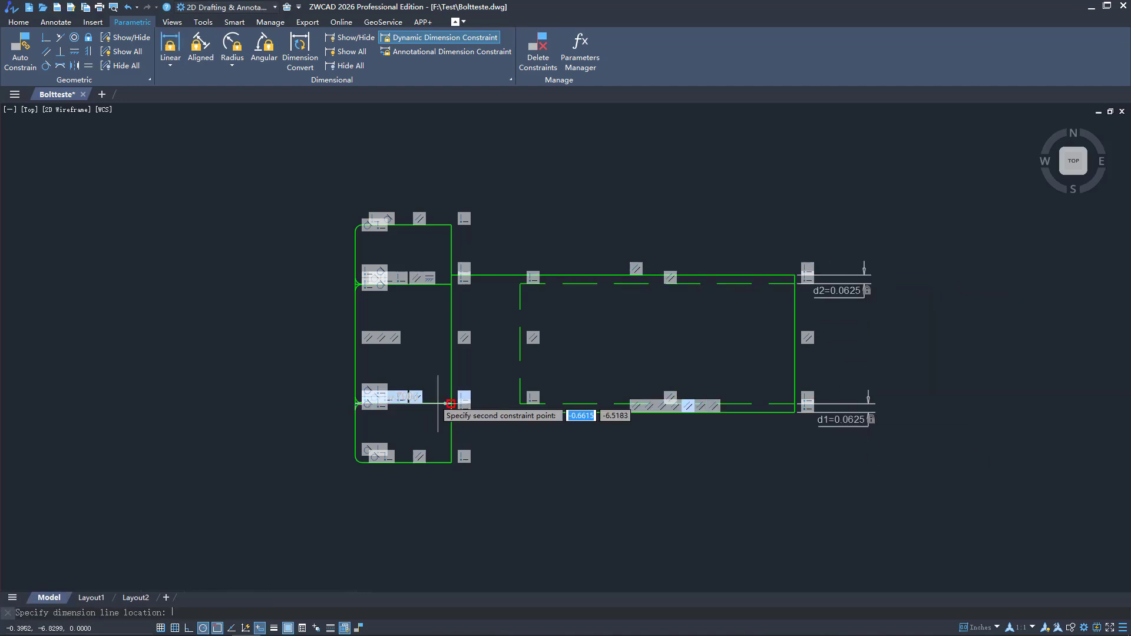
left_click(450, 403)
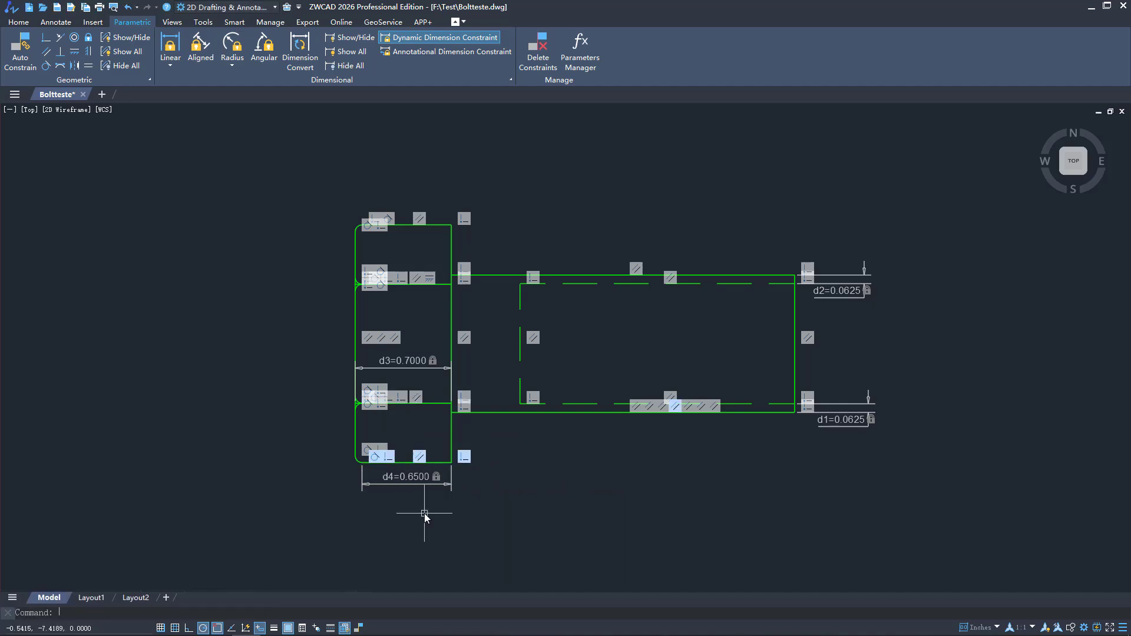
left_click(170, 52)
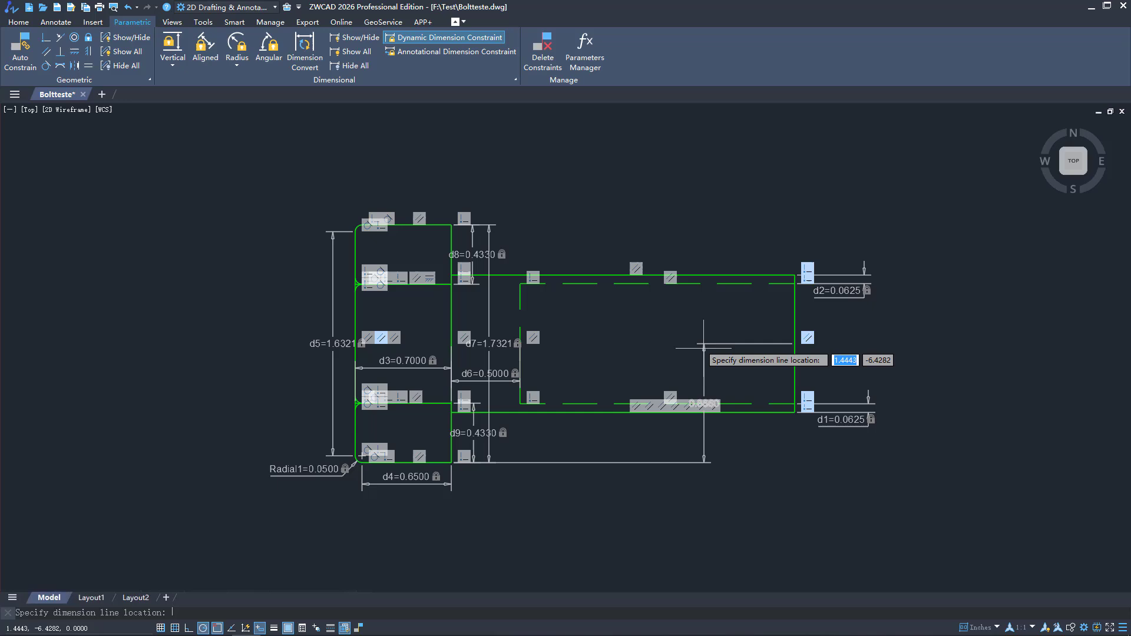
left_click(638, 358)
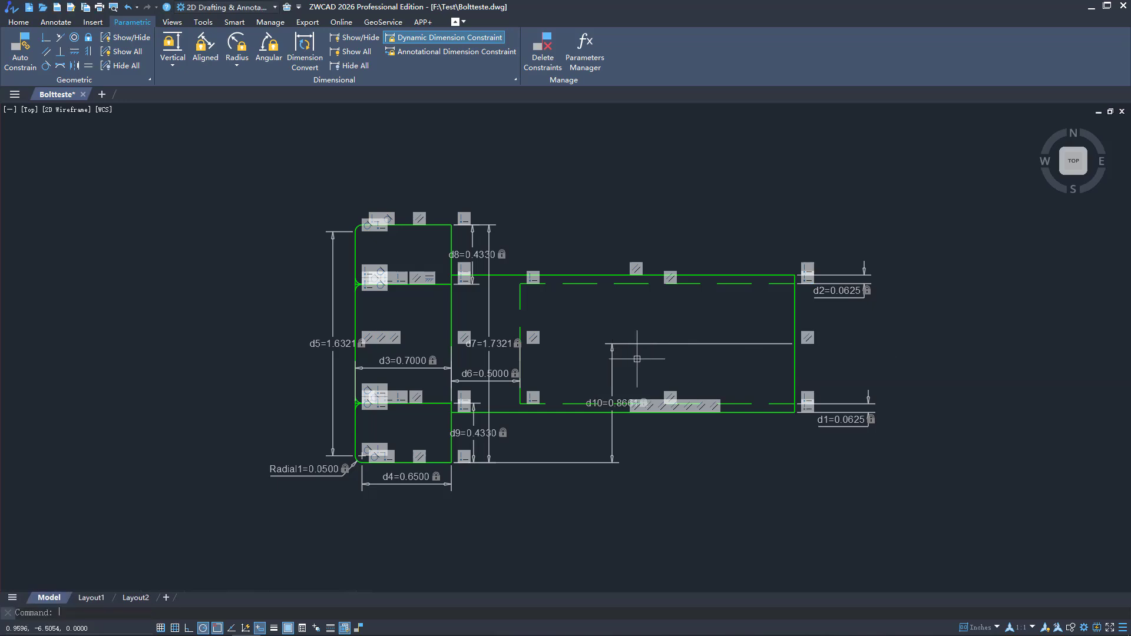
left_click(585, 51)
type("H")
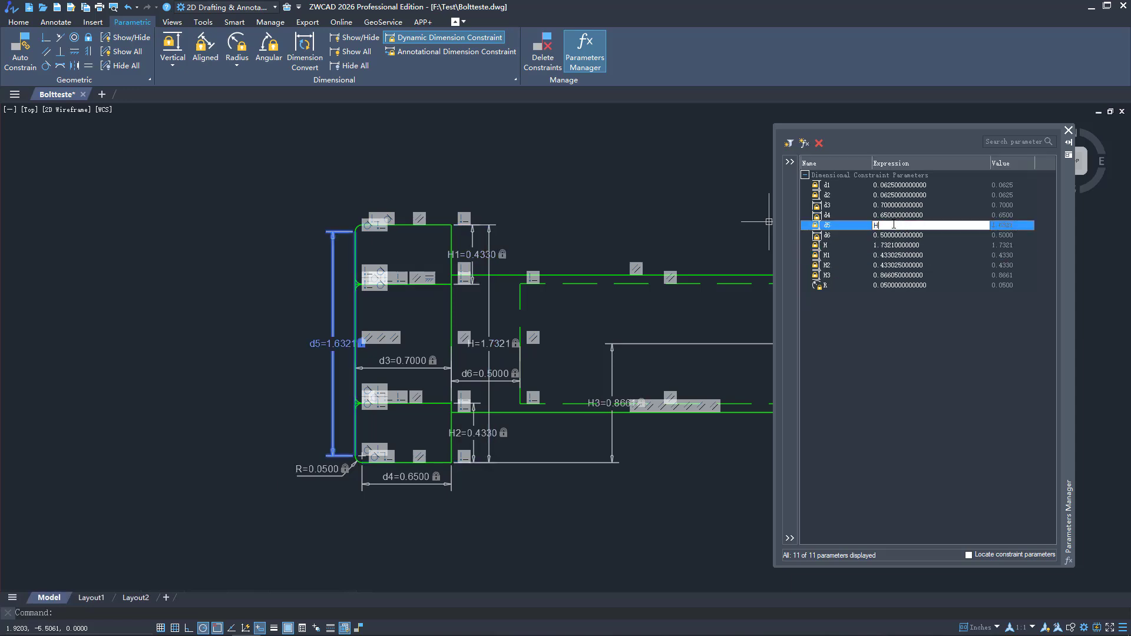
Step: Enter -0.1 in a parameter expression while renaming constraints to H, H1–H3 and R
type("-0.1")
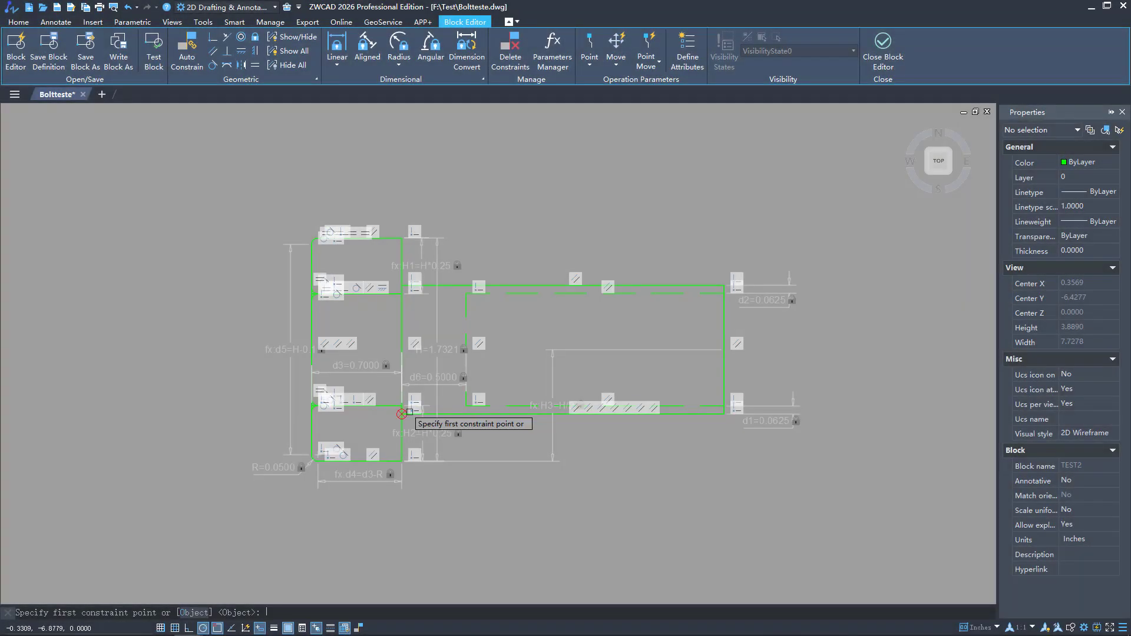
Step: Add the 2.5 length constraint along the bolt and set its Dist type to Increment
left_click(401, 414)
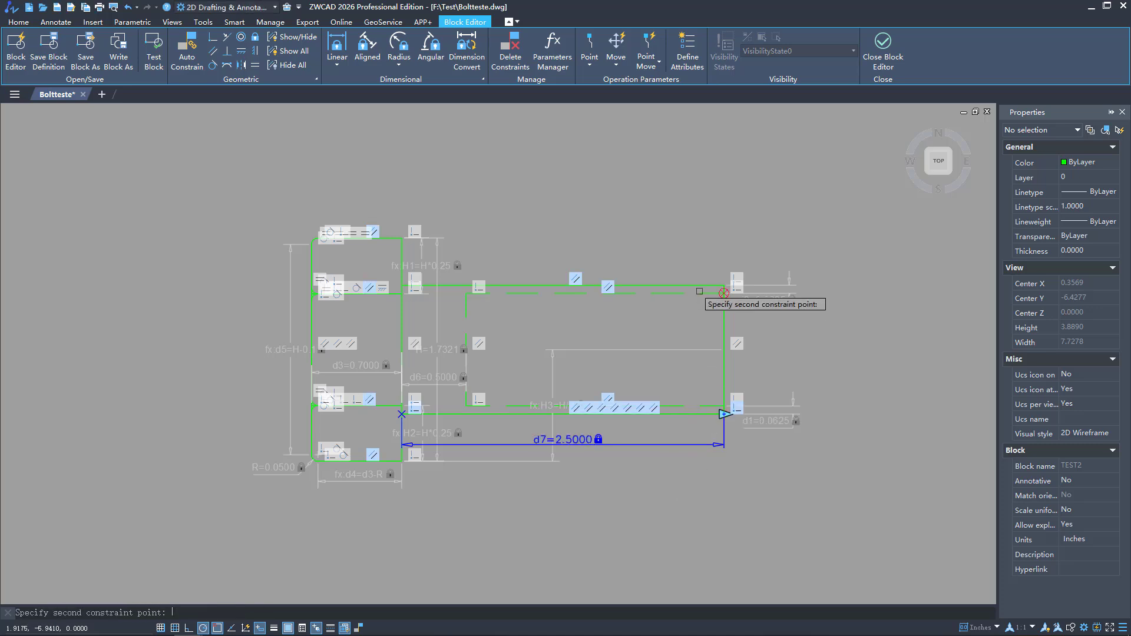
left_click(724, 281)
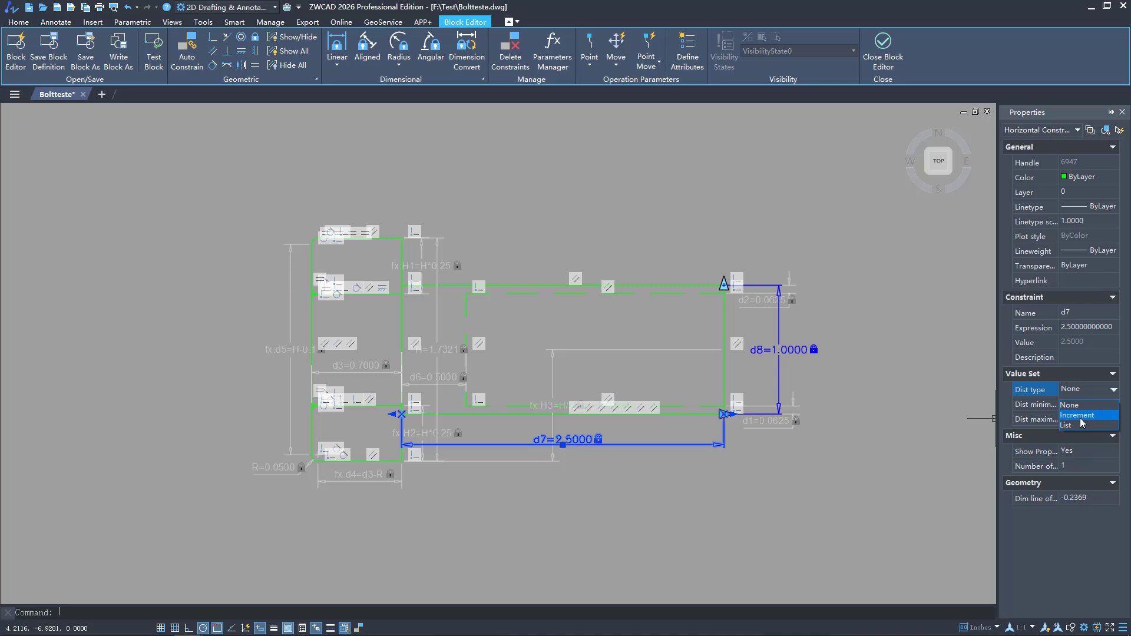
left_click(1076, 415)
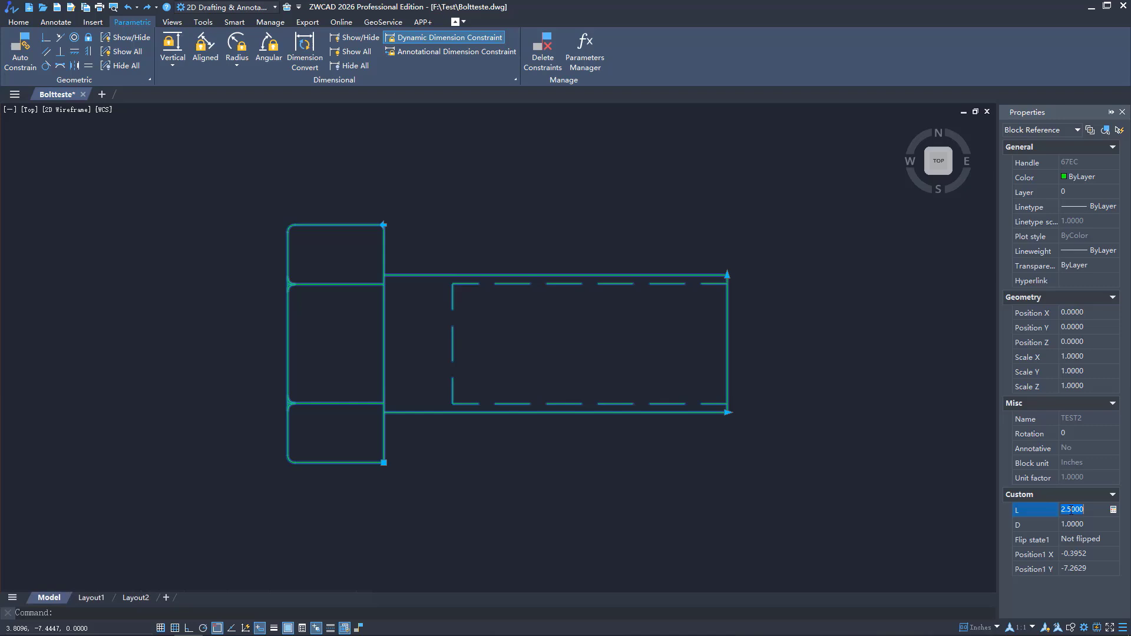
Step: Edit the bolt block's L value and pick the preset 0.625 diameter in Properties
type("4")
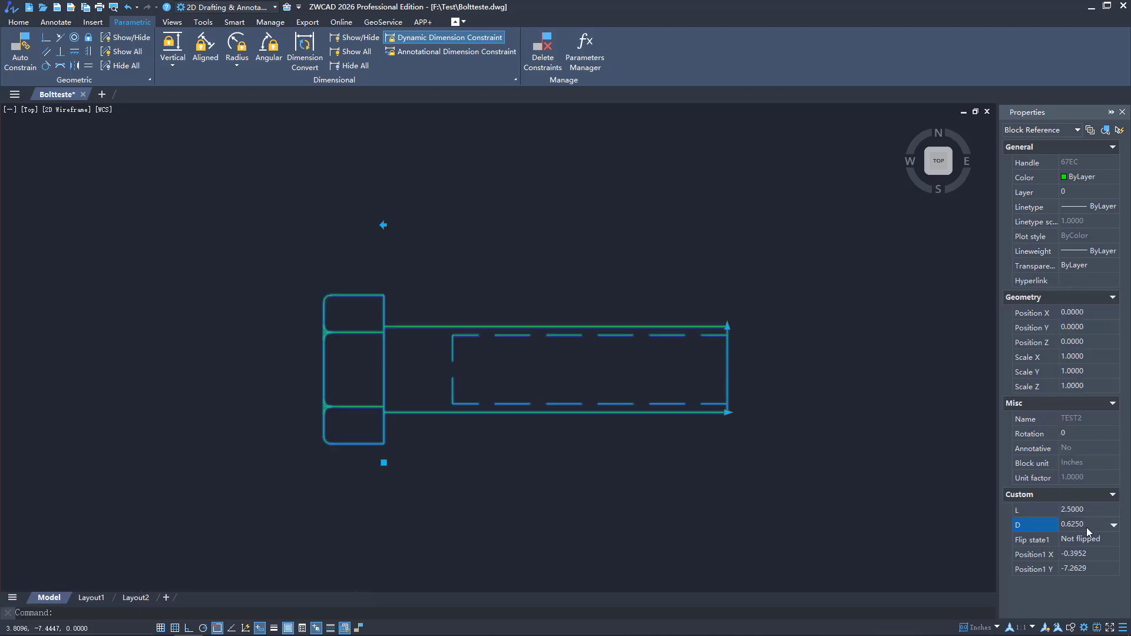
left_click(1113, 524)
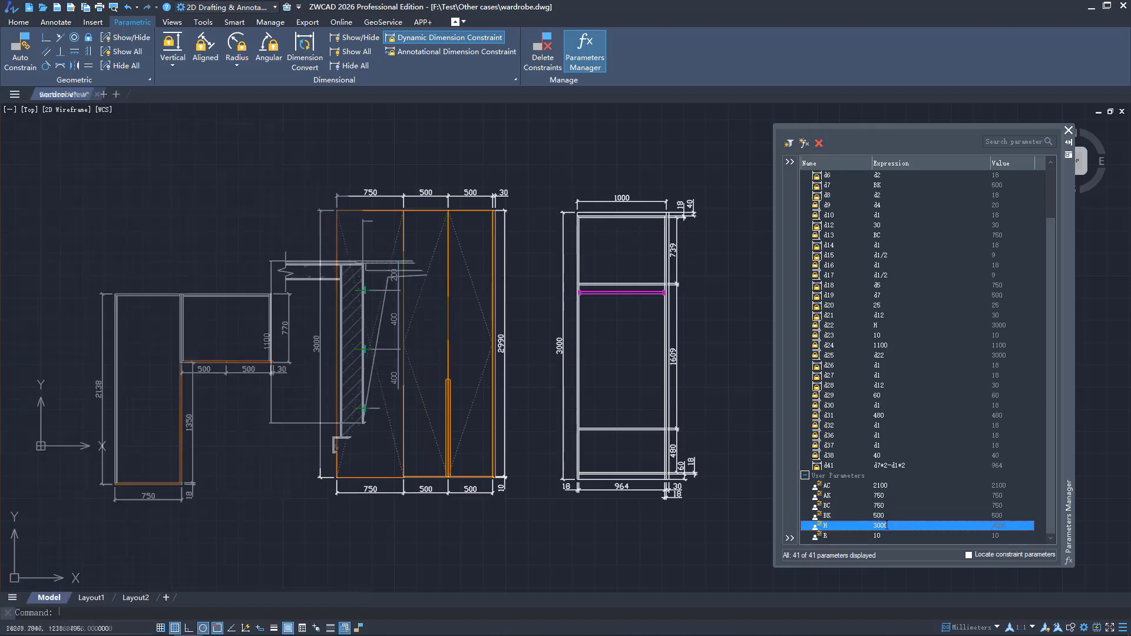
Step: Set a Section View parameter to 6004, the curtain wall bracket's d1 to 200, and select the JJ parameter
left_click(61, 95)
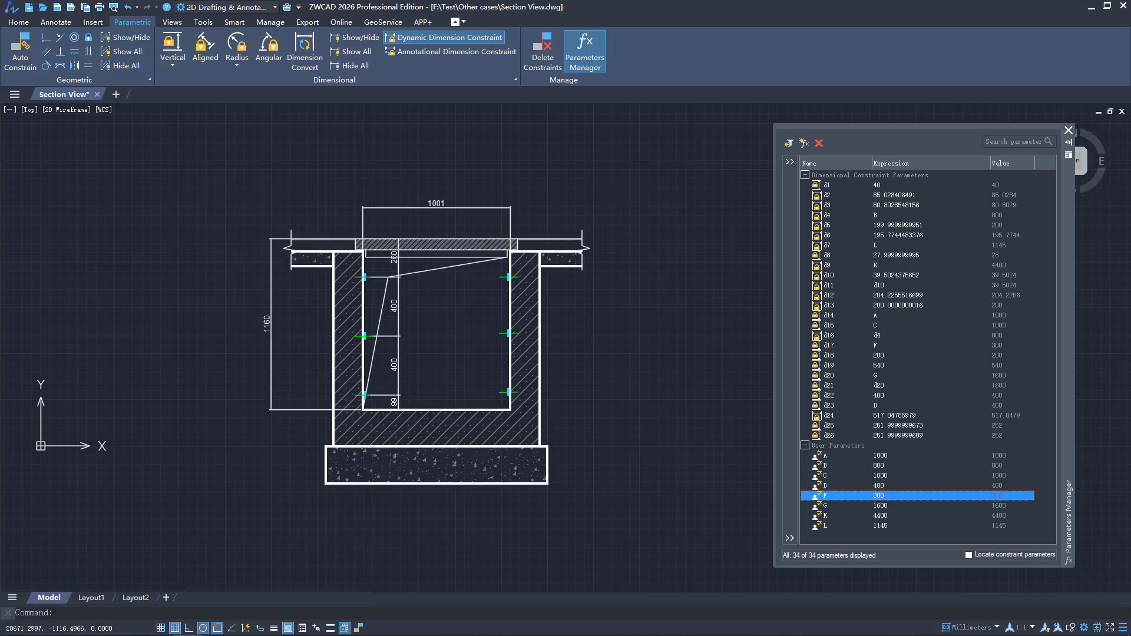
type("6004")
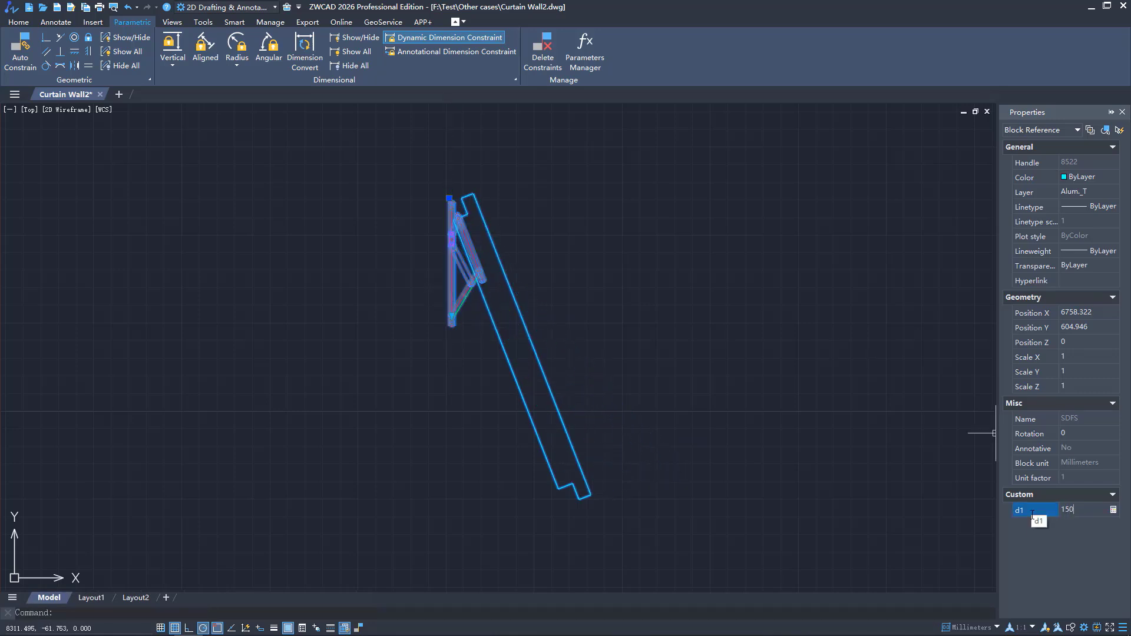
type("100")
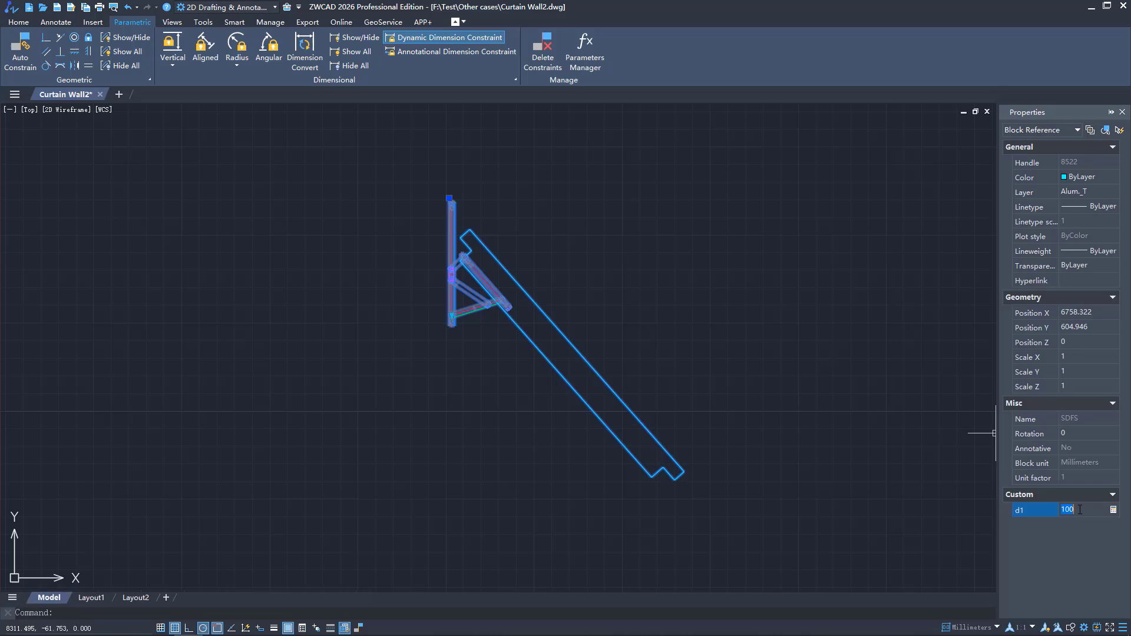
type("200")
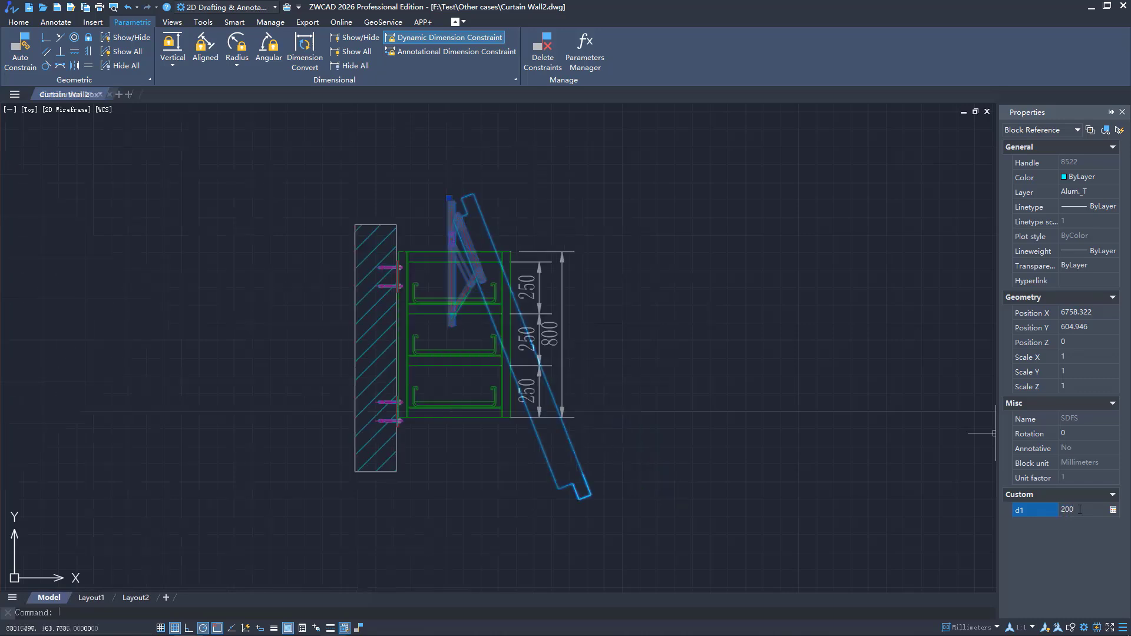
left_click(585, 50)
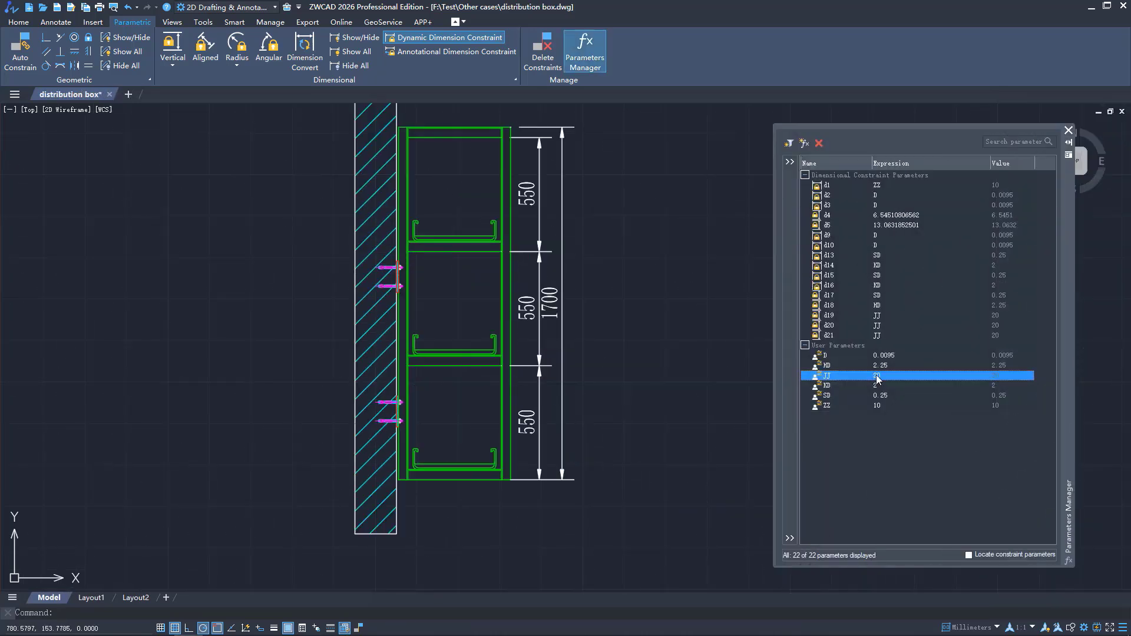